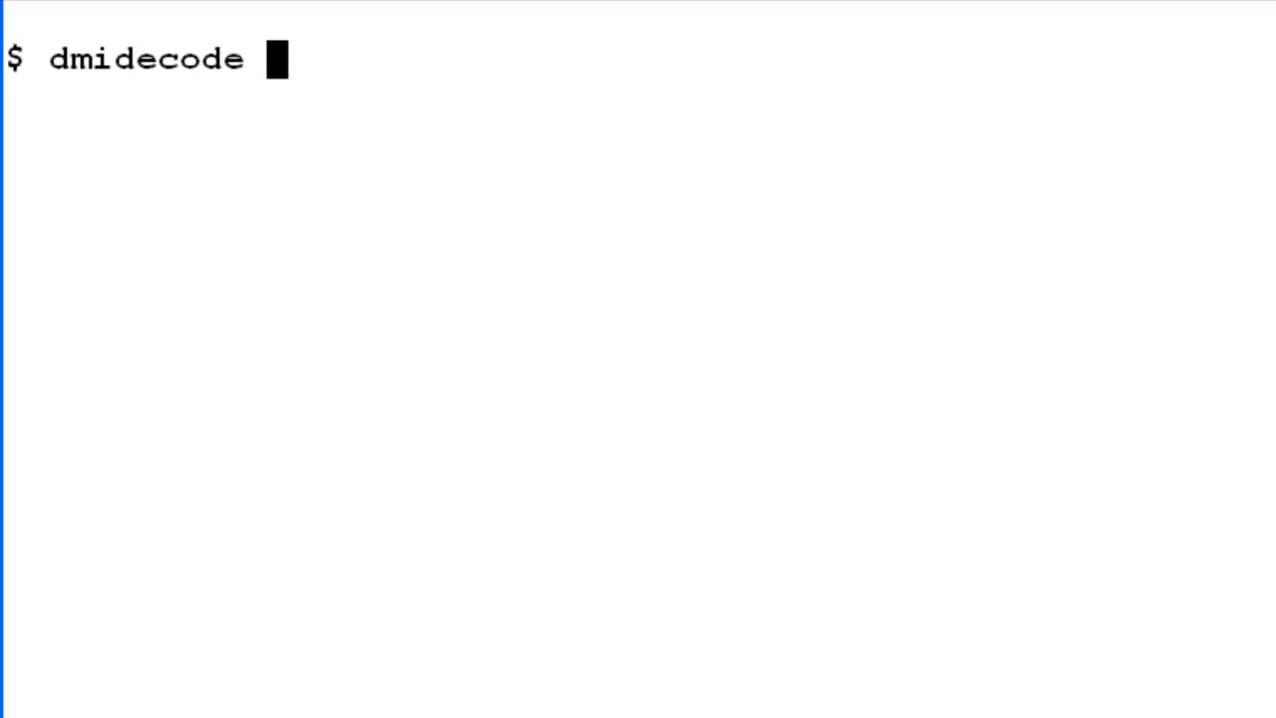
Run dmidecode -s system-serial-number as a normal user, getting /dev/mem: Permission denied.
{"action": "type", "text": "-s"}
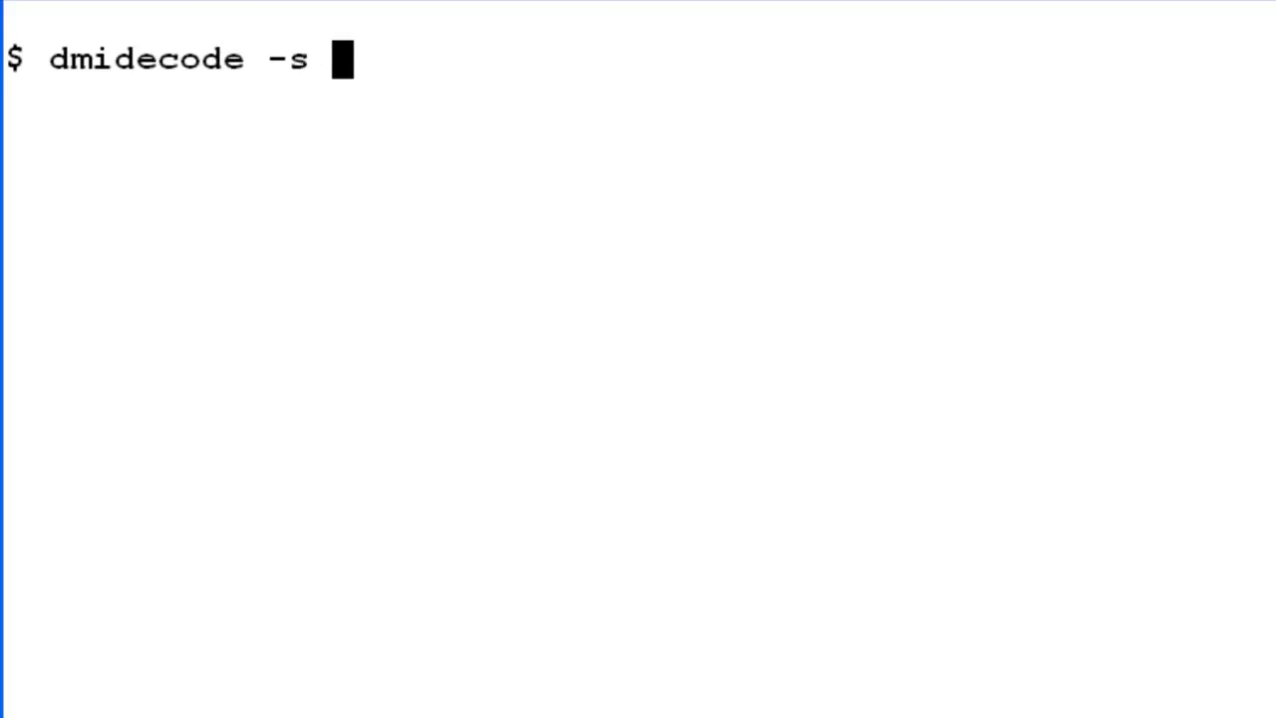
{"action": "type", "text": "sys"}
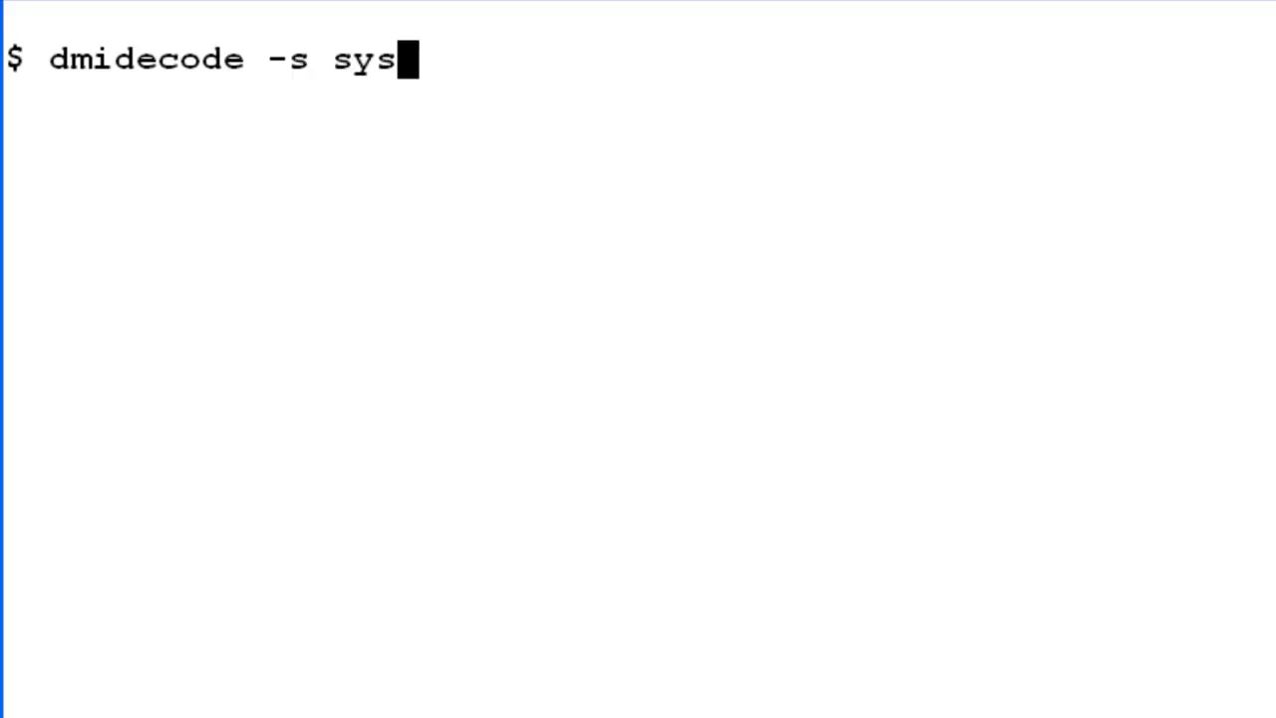
{"action": "type", "text": "tem-"}
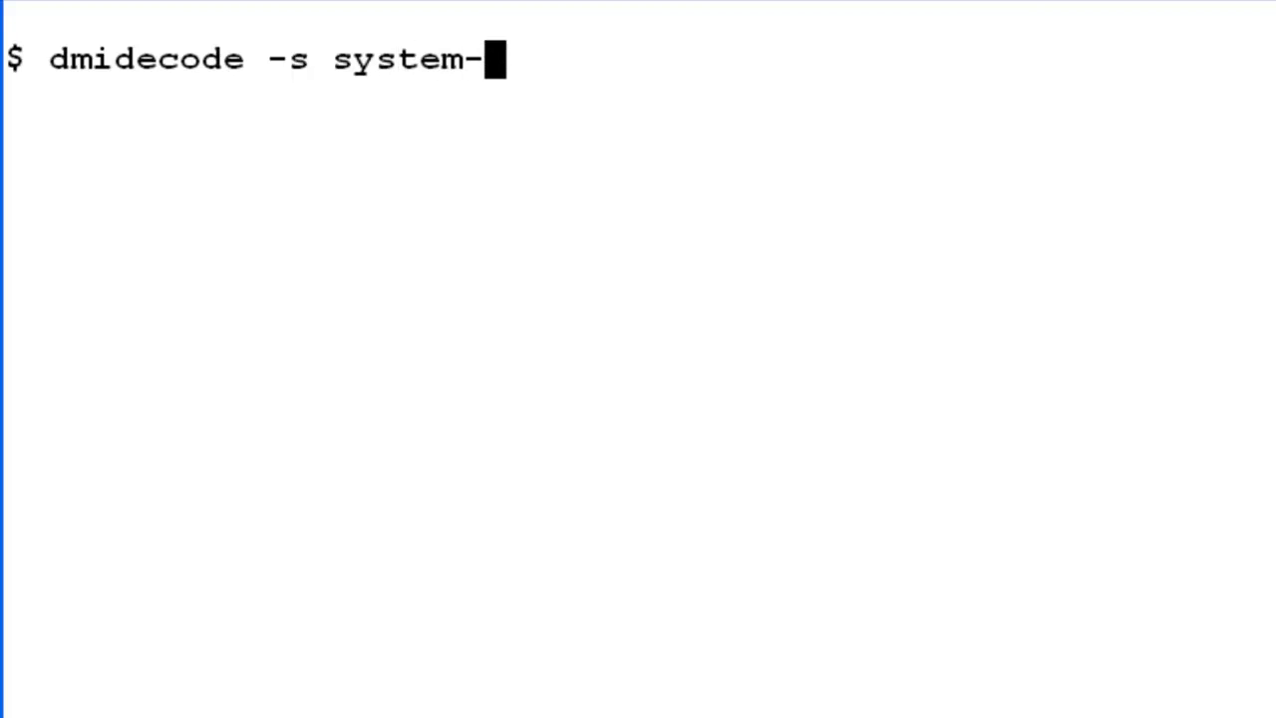
{"action": "type", "text": "seri"}
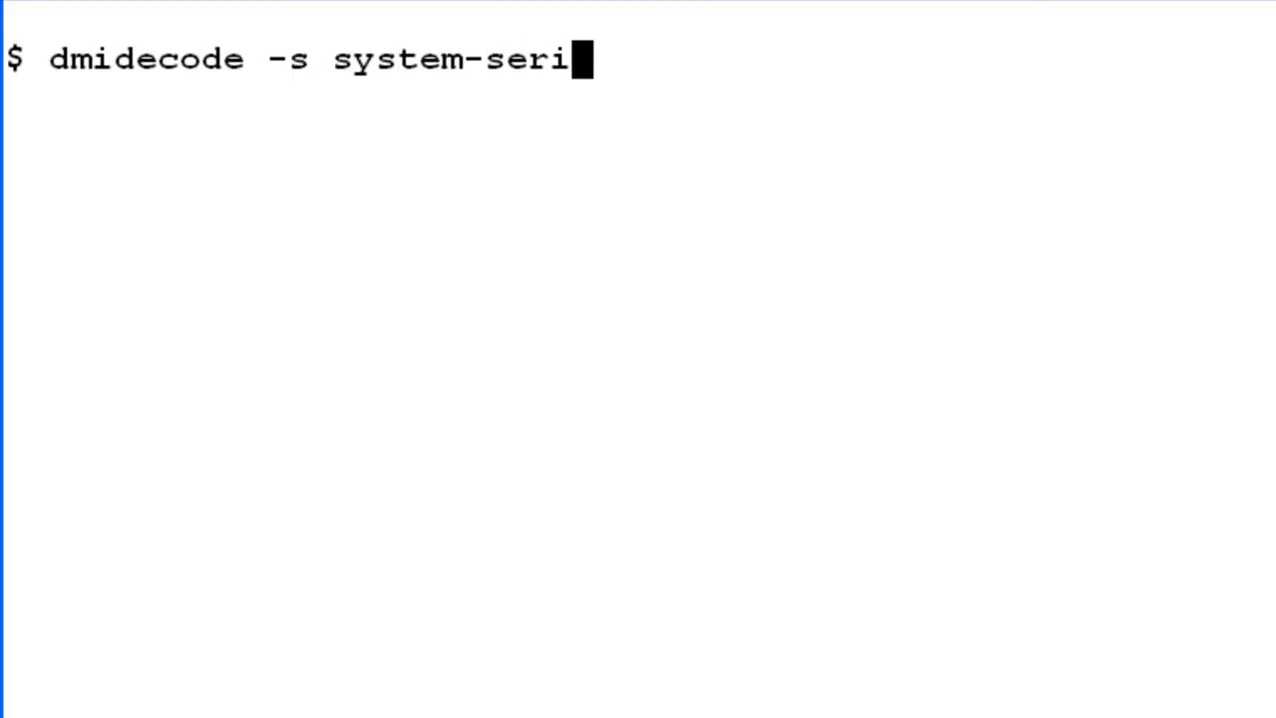
{"action": "type", "text": "al"}
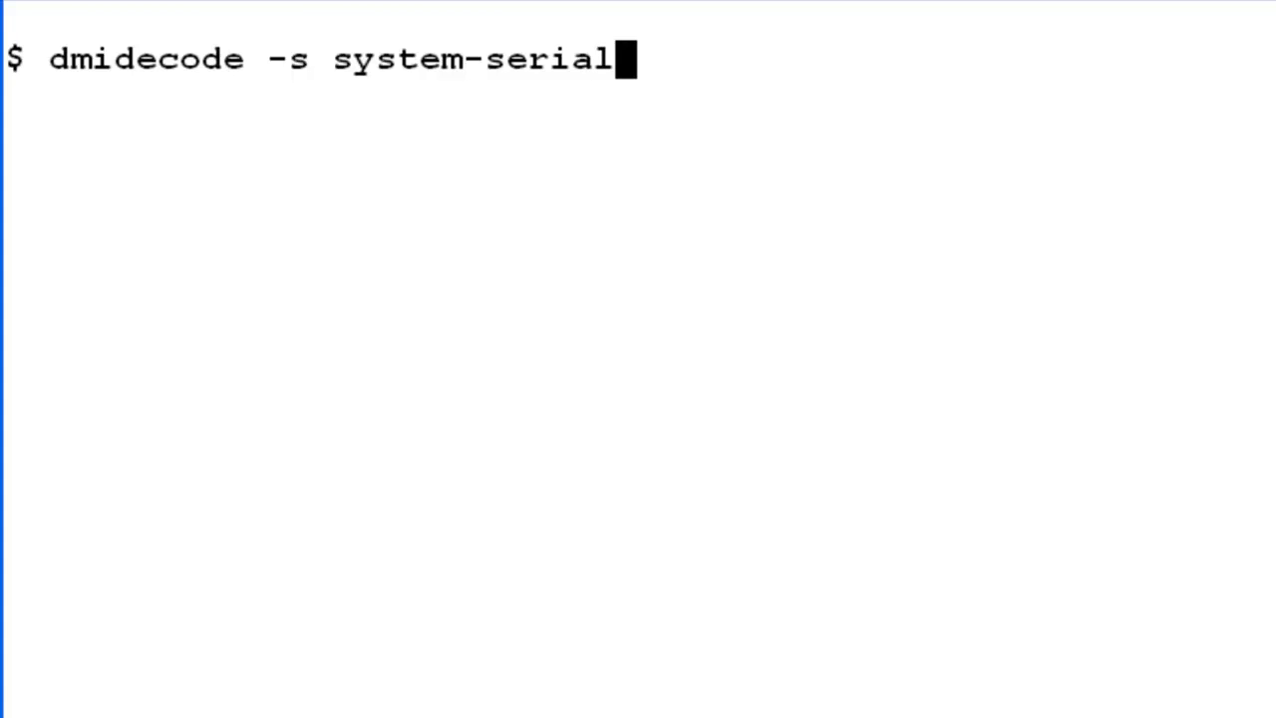
{"action": "type", "text": "-num"}
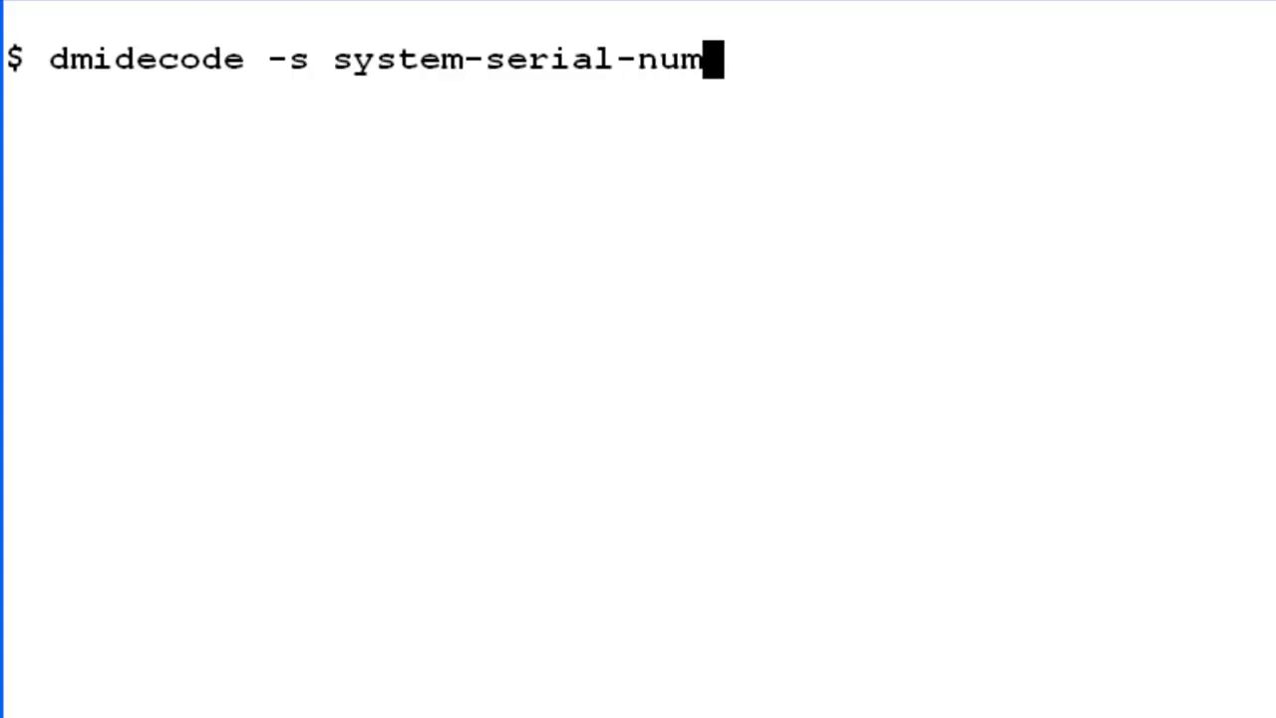
{"action": "type", "text": "ber"}
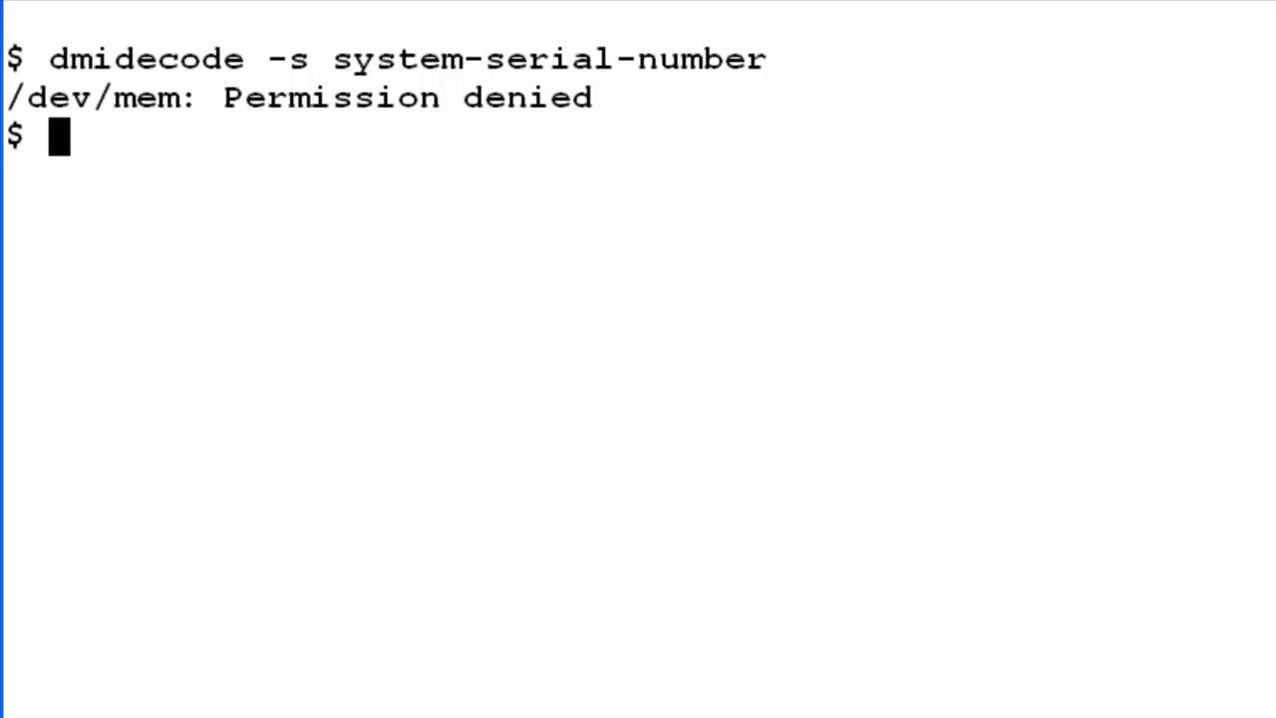
Switch to the root account with su - root and its password.
{"action": "type", "text": "su -"}
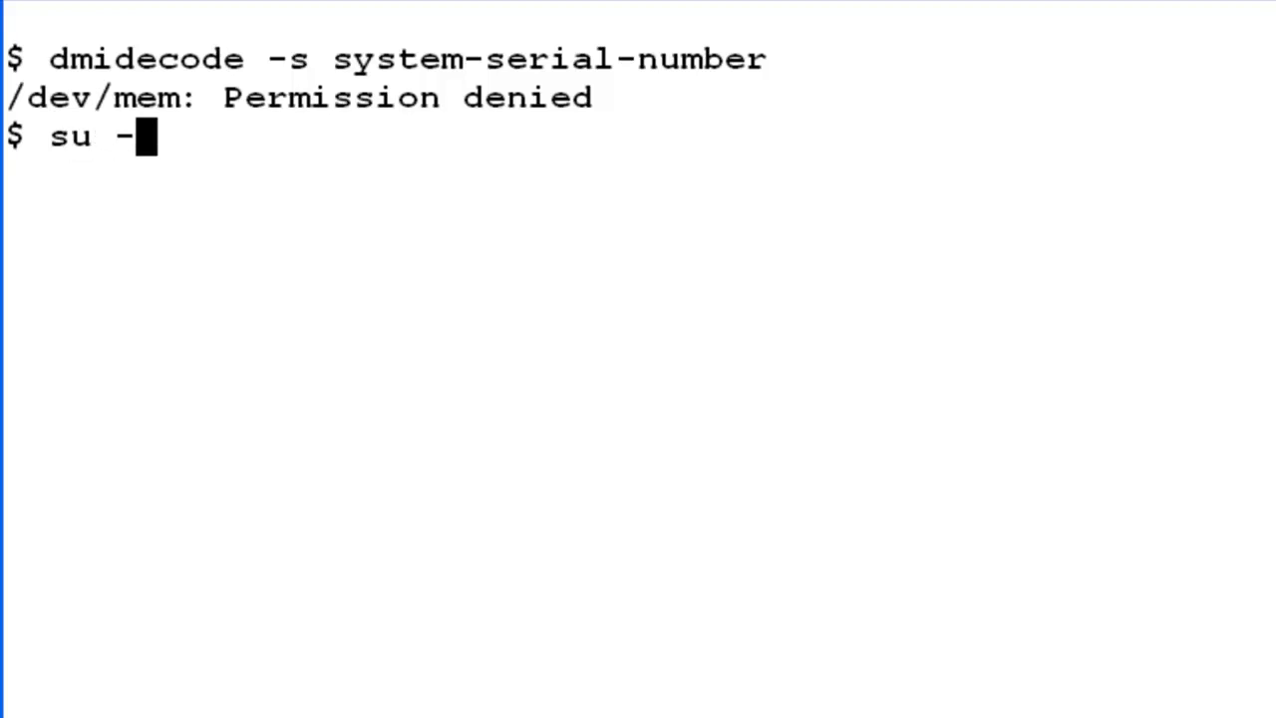
{"action": "type", "text": "root"}
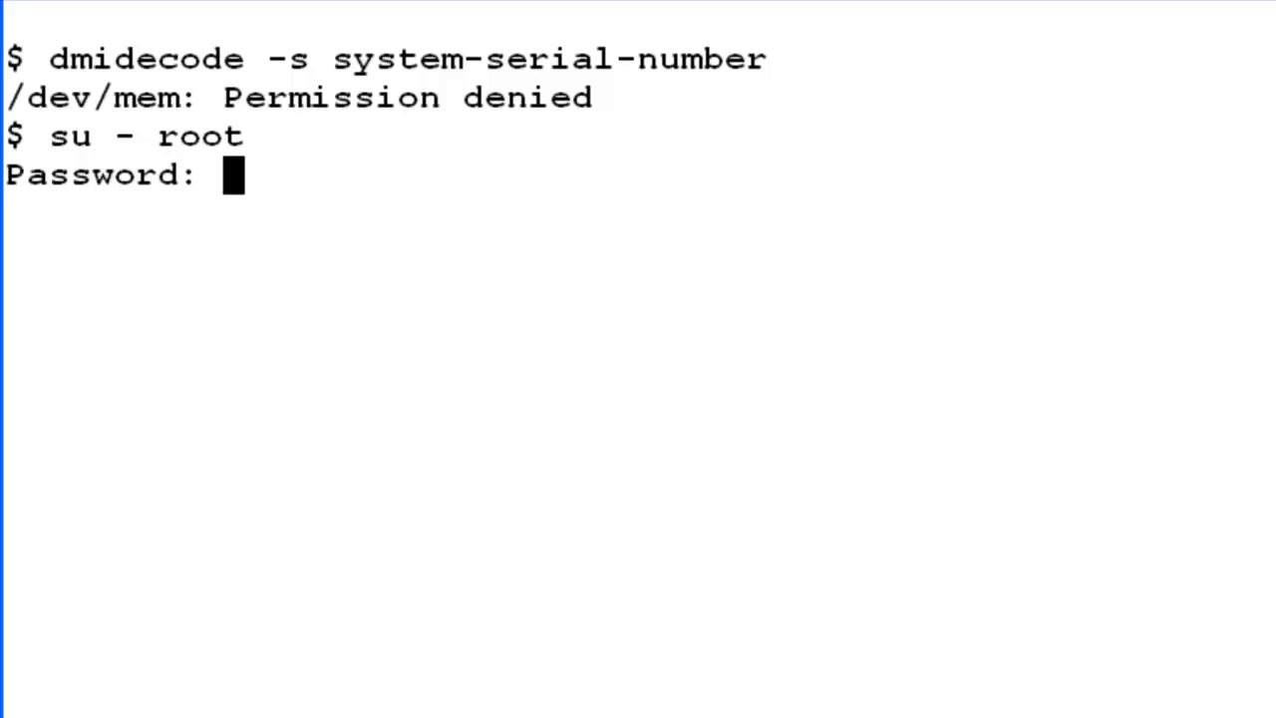
{"action": "key", "text": "Enter"}
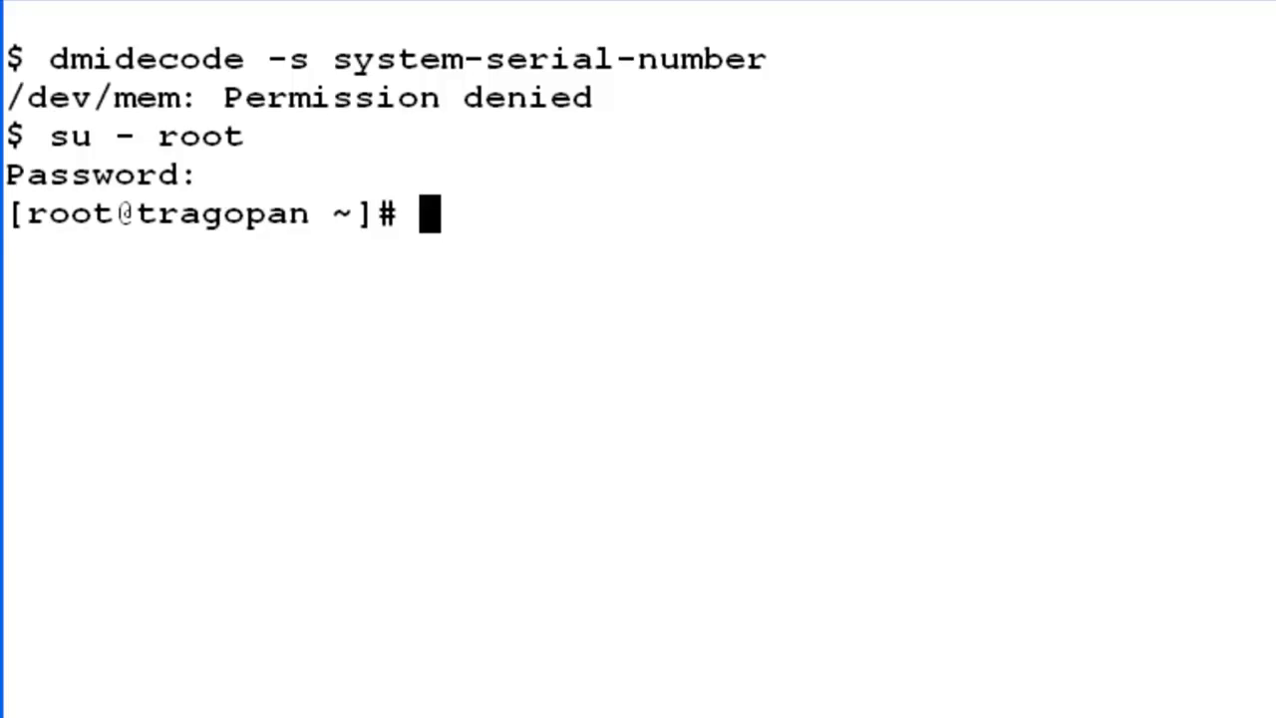
Enter dmidecode -s system-serial-number at the root prompt without running it yet.
{"action": "type", "text": "dm"}
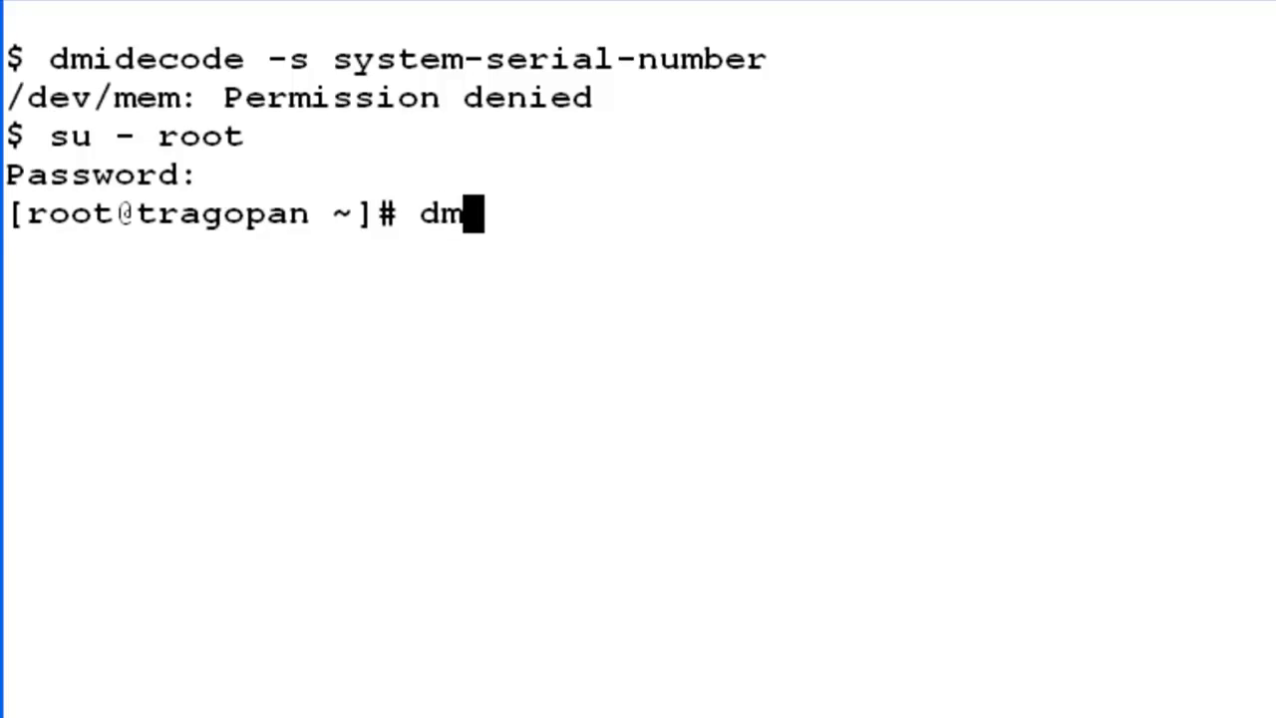
{"action": "type", "text": "ide"}
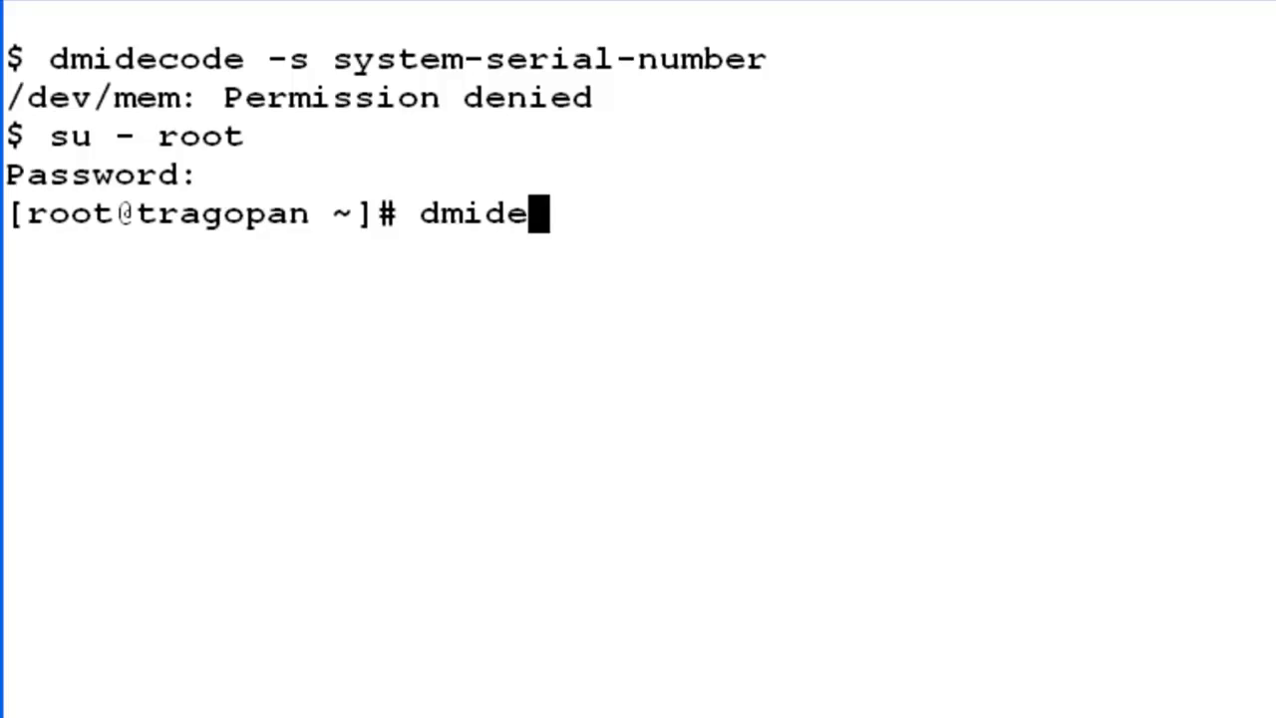
{"action": "type", "text": "code"}
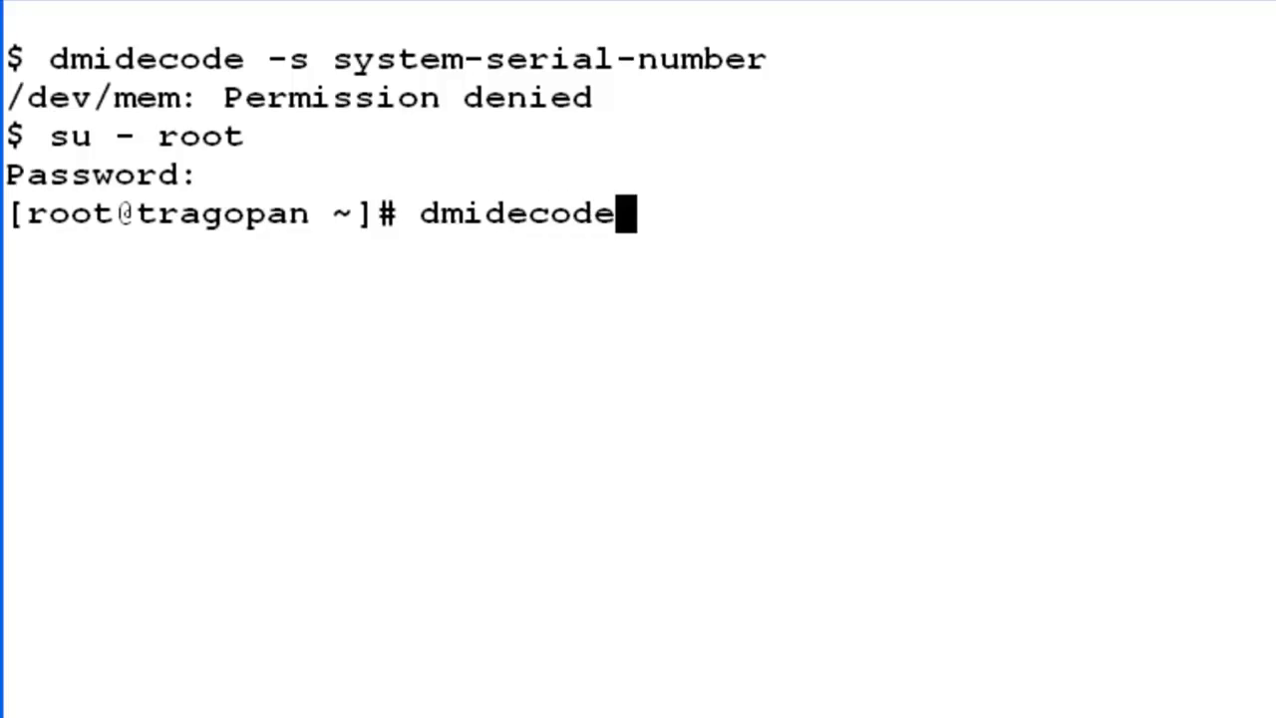
{"action": "type", "text": "-s"}
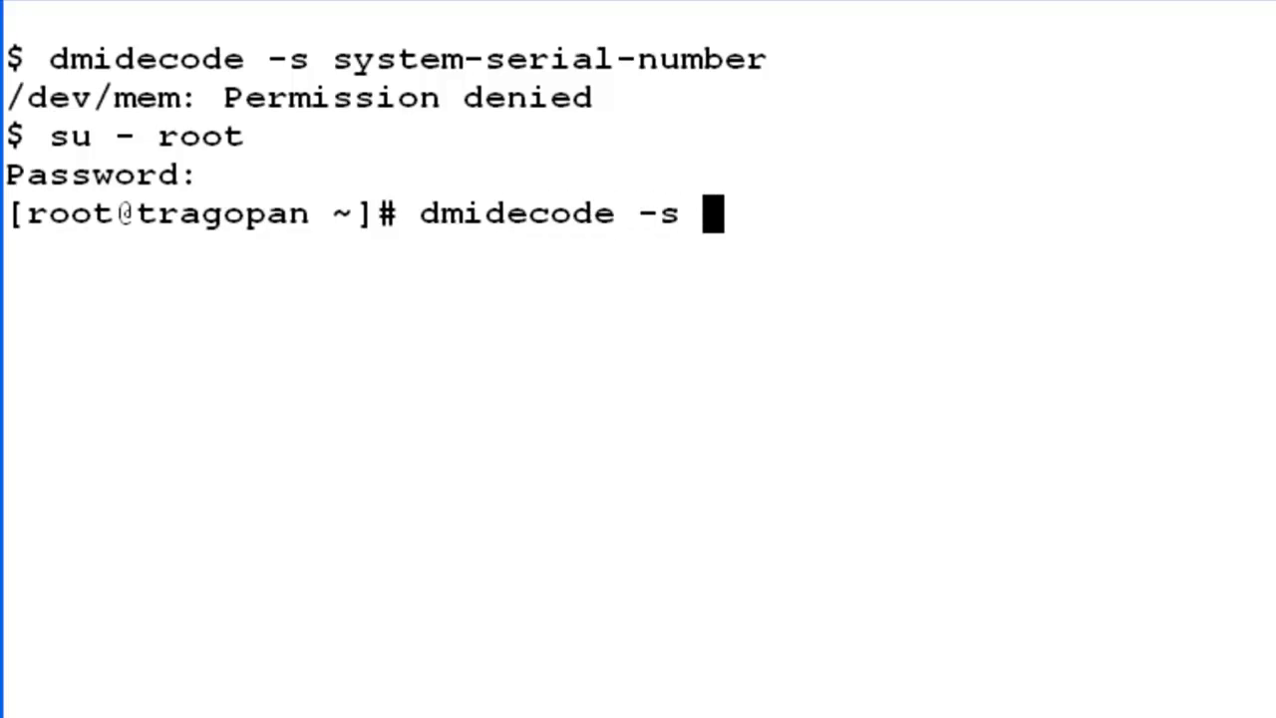
{"action": "type", "text": "syst"}
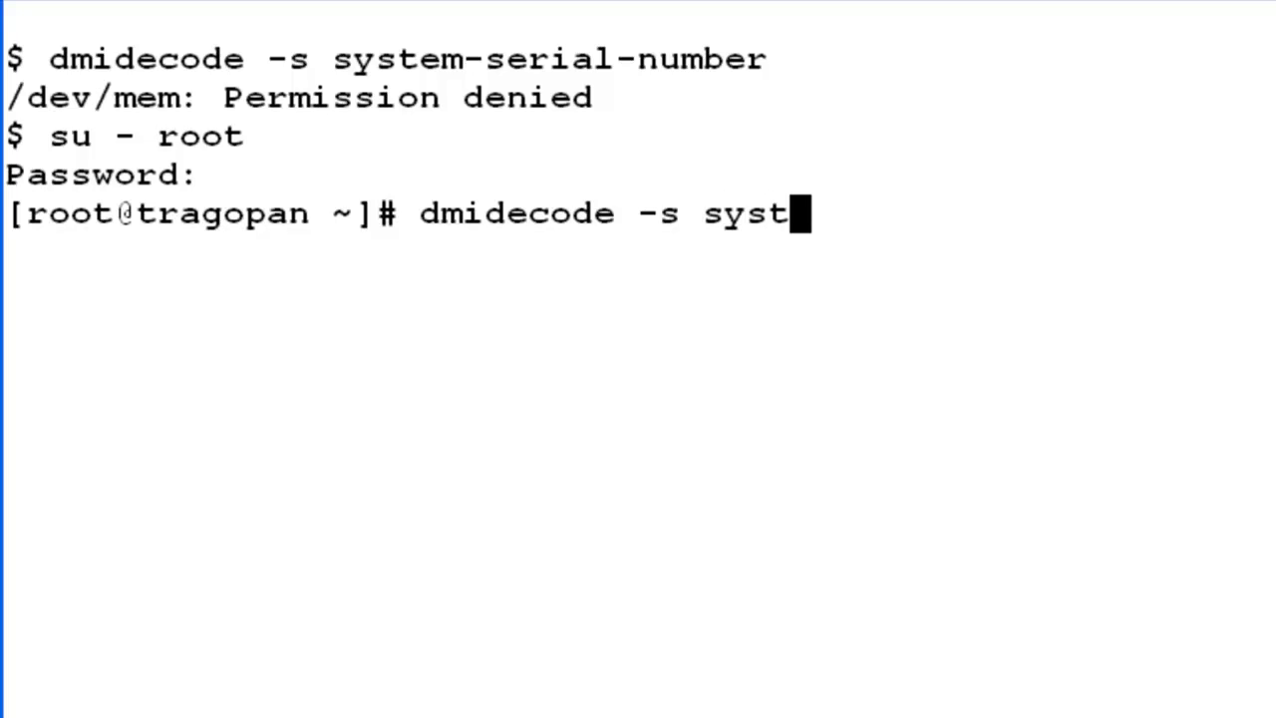
{"action": "type", "text": "em-s"}
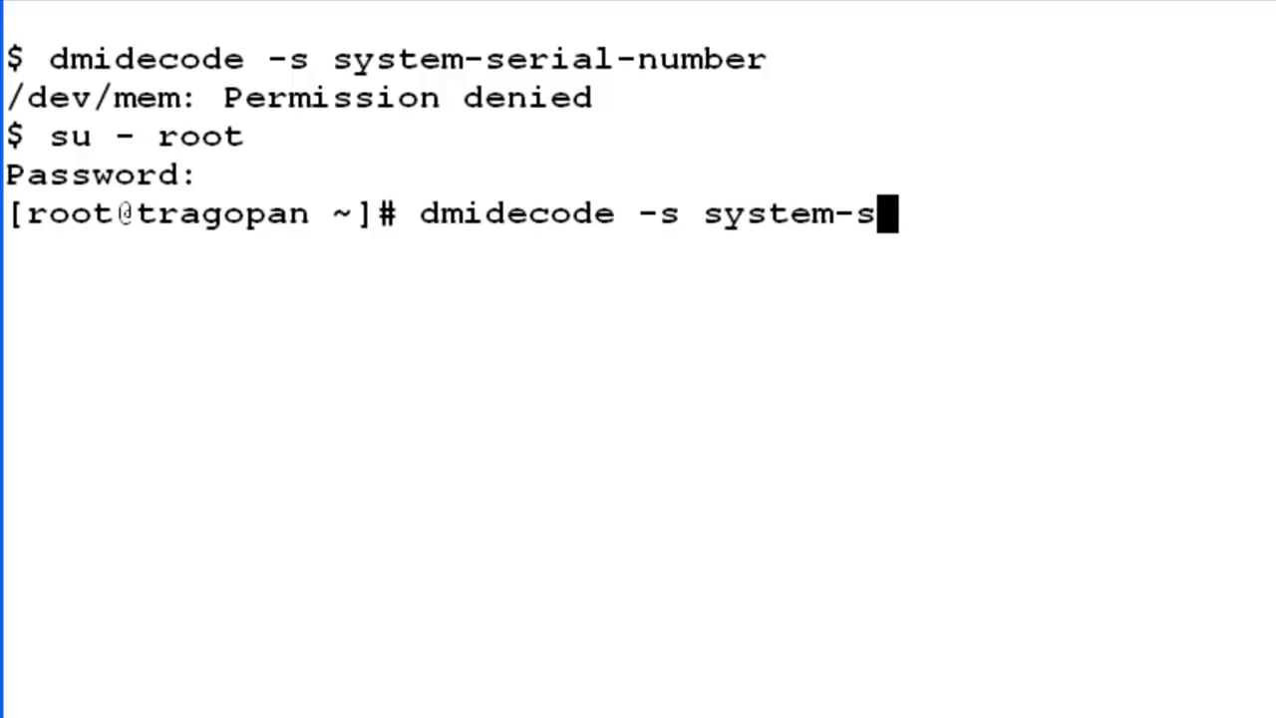
{"action": "type", "text": "erial"}
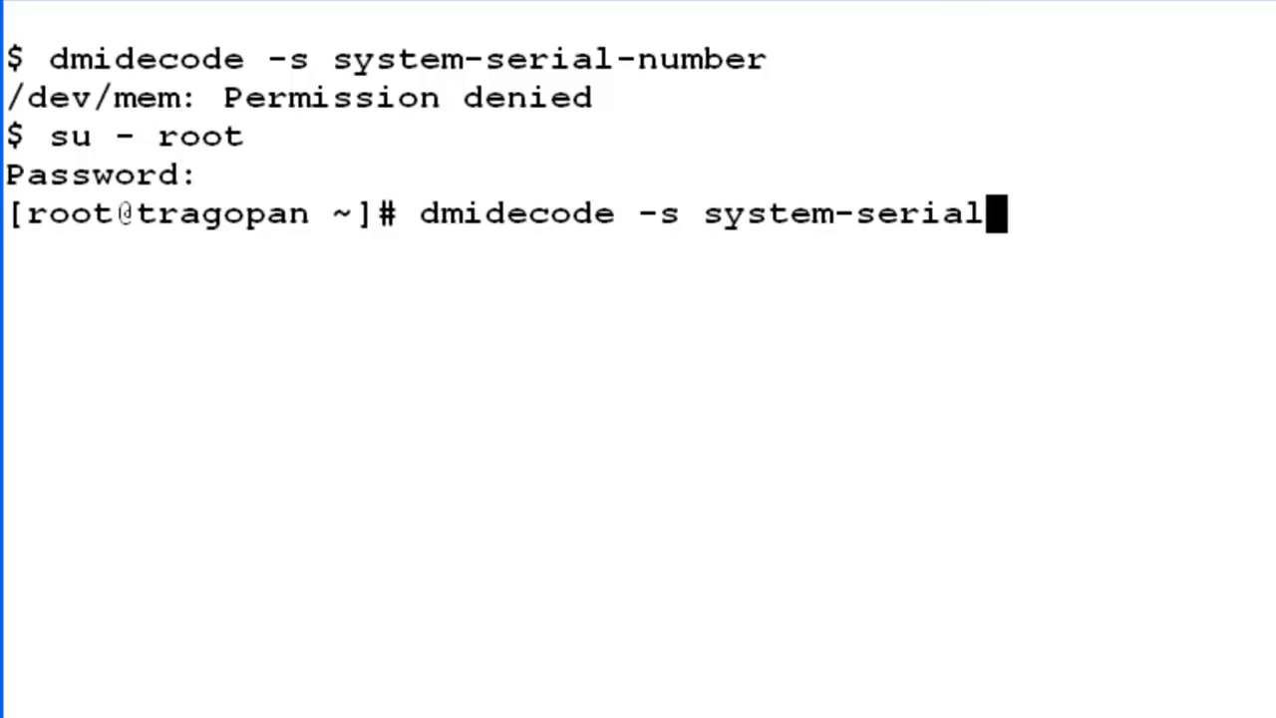
{"action": "type", "text": "-nu"}
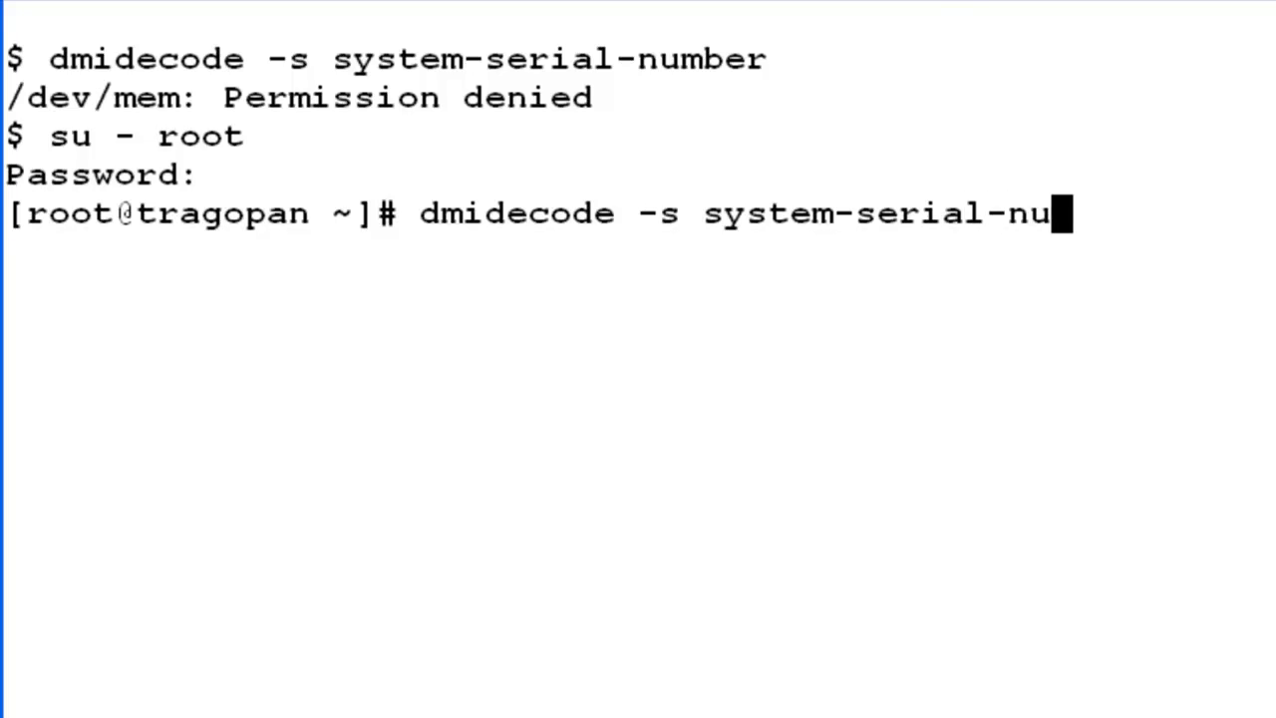
{"action": "type", "text": "mber"}
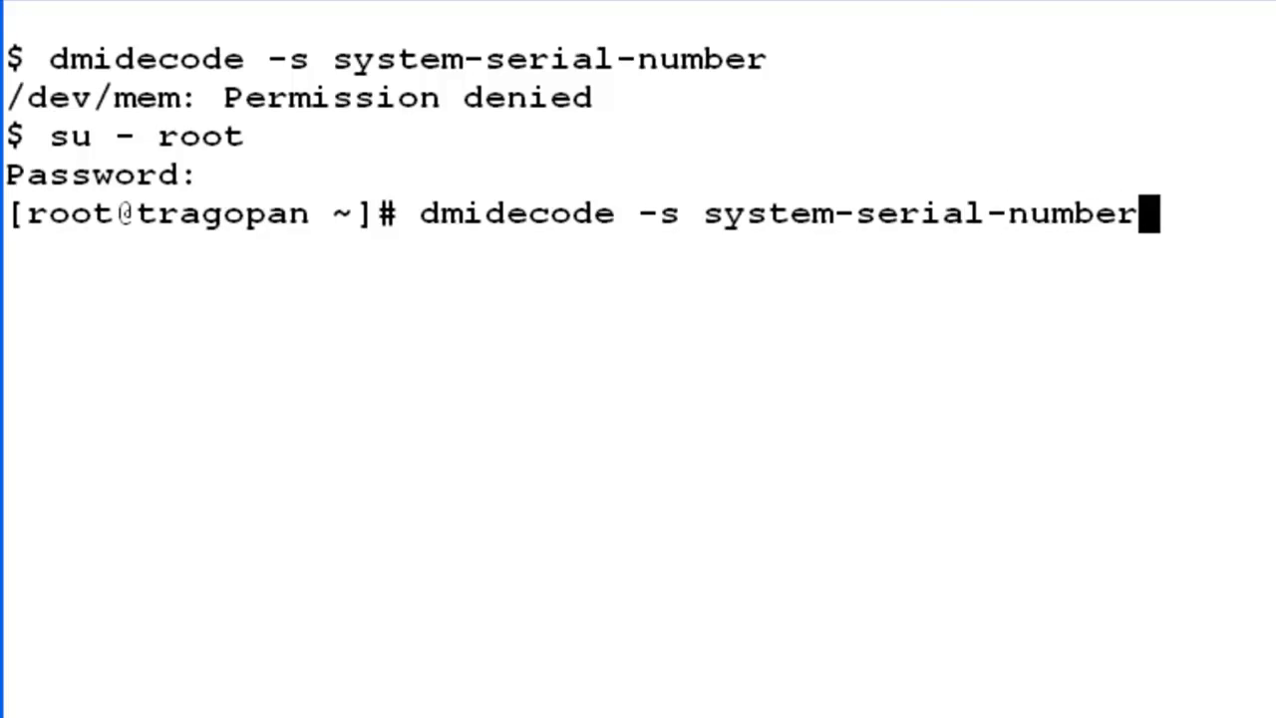